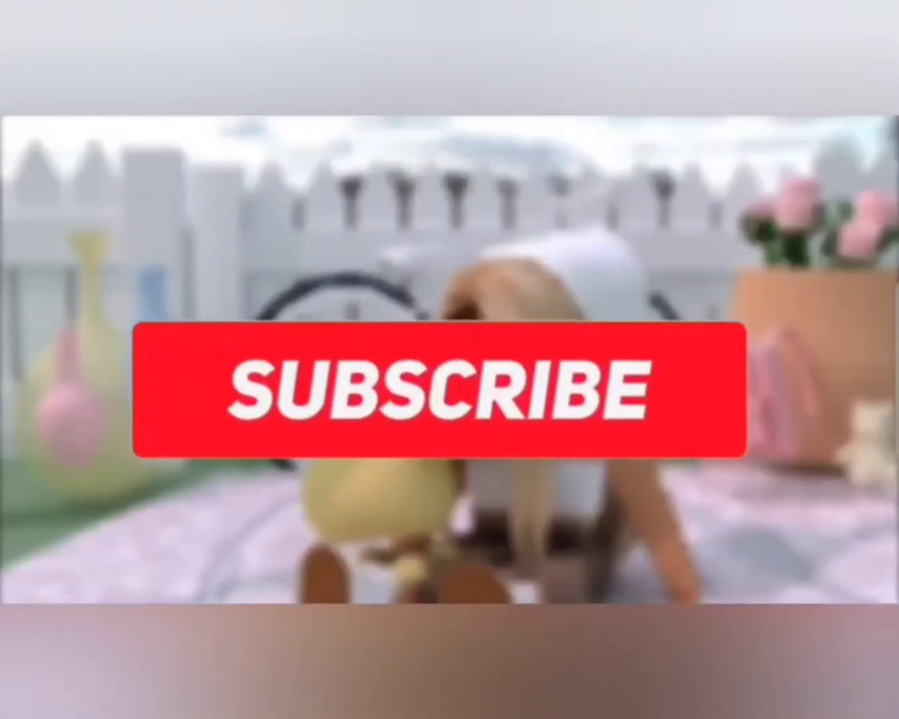
Install the Load Character plugin into Roblox Studio.
{"action": "left_click", "coordinate": [432, 396]}
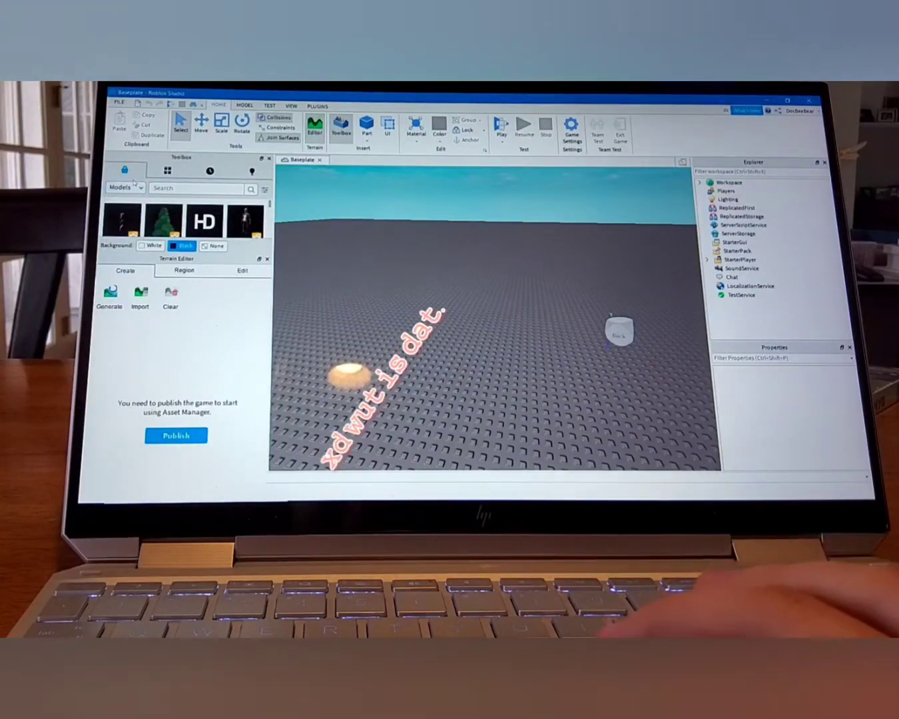
{"action": "left_click", "coordinate": [125, 188]}
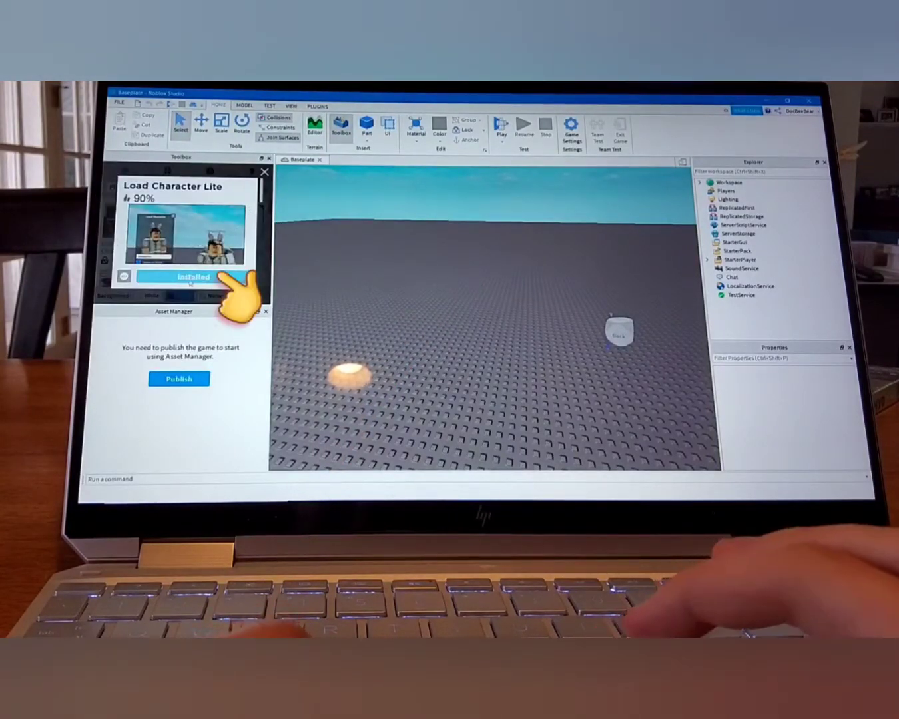
{"action": "left_click", "coordinate": [317, 107]}
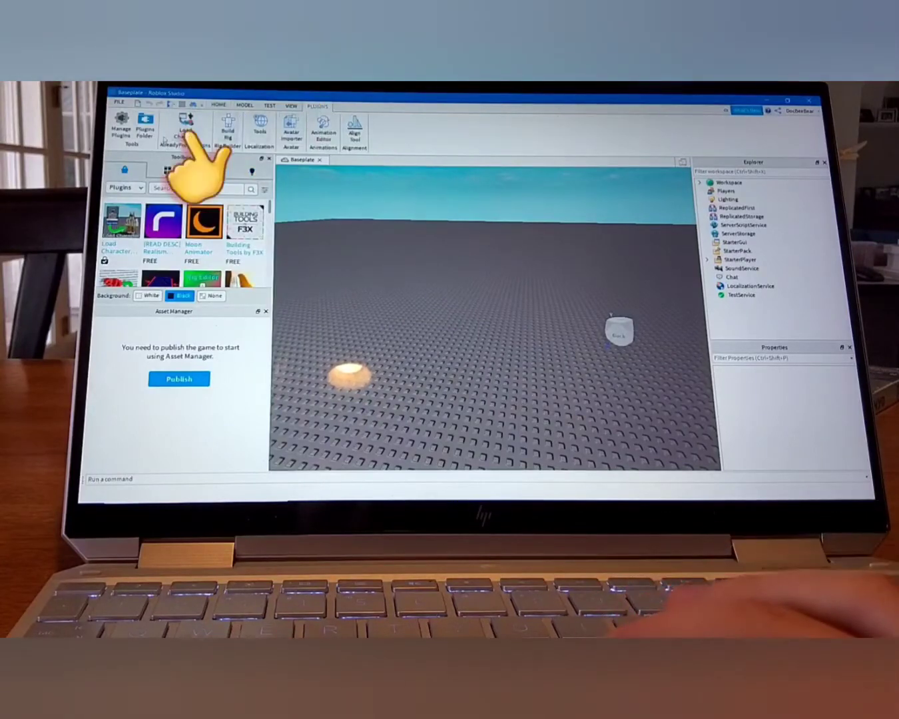
Enter the username 'Sushi' in Load Character and spawn that player's avatar onto the baseplate.
{"action": "left_click", "coordinate": [187, 127]}
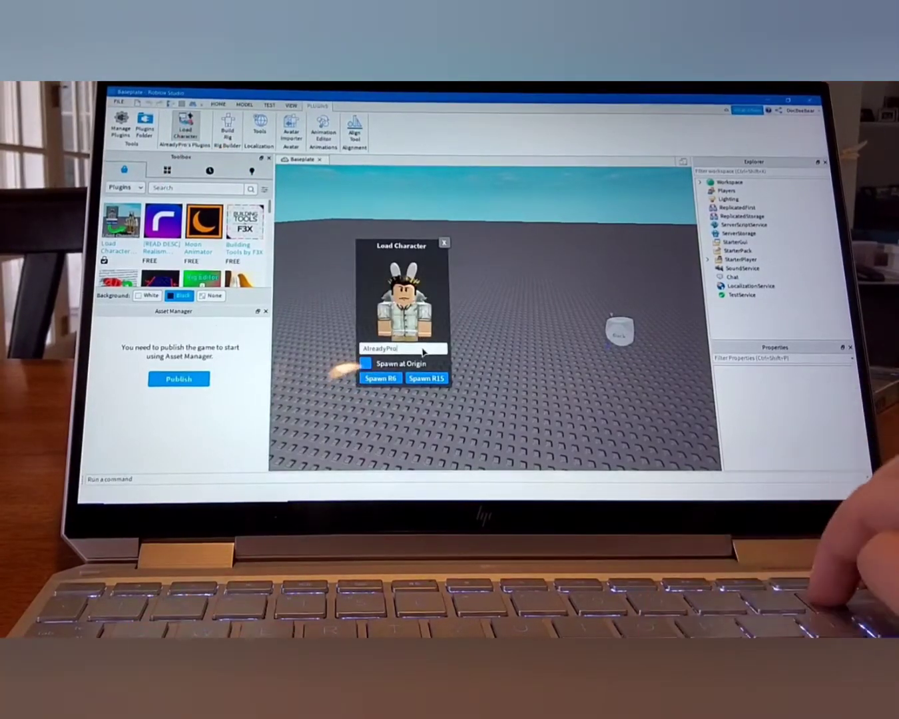
{"action": "type", "text": "Sushibear110"}
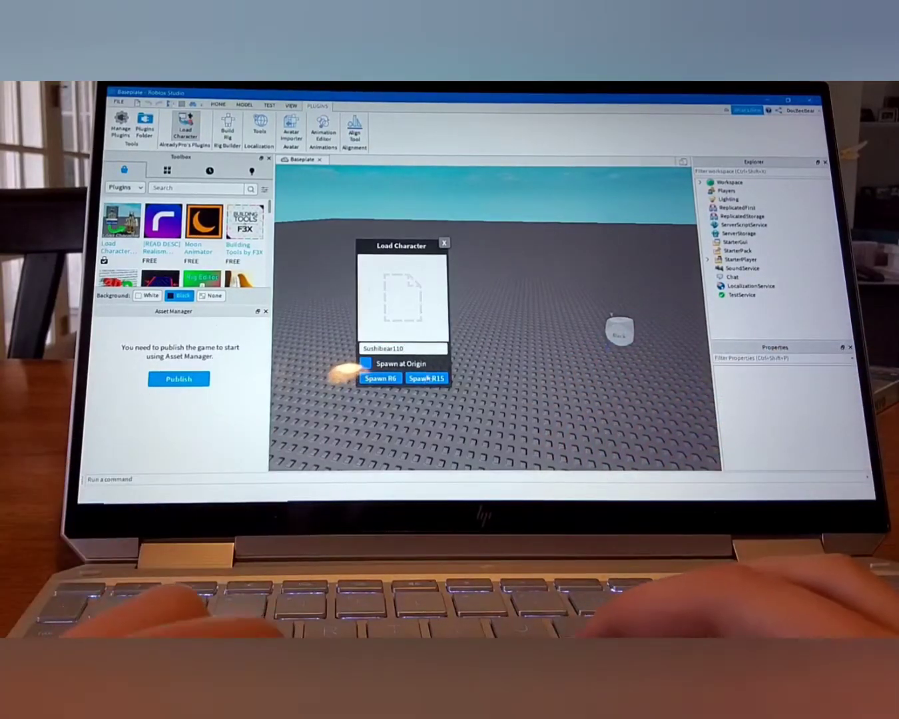
{"action": "left_click", "coordinate": [426, 378]}
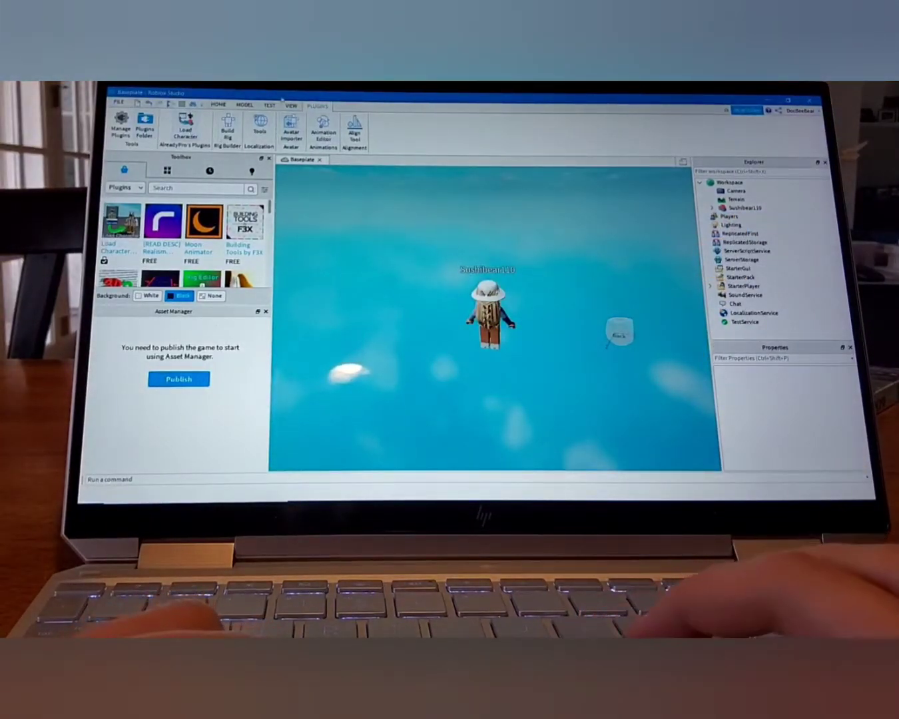
Create a new animation in the Animation Editor and pose the avatar's arms raised.
{"action": "left_click", "coordinate": [325, 128]}
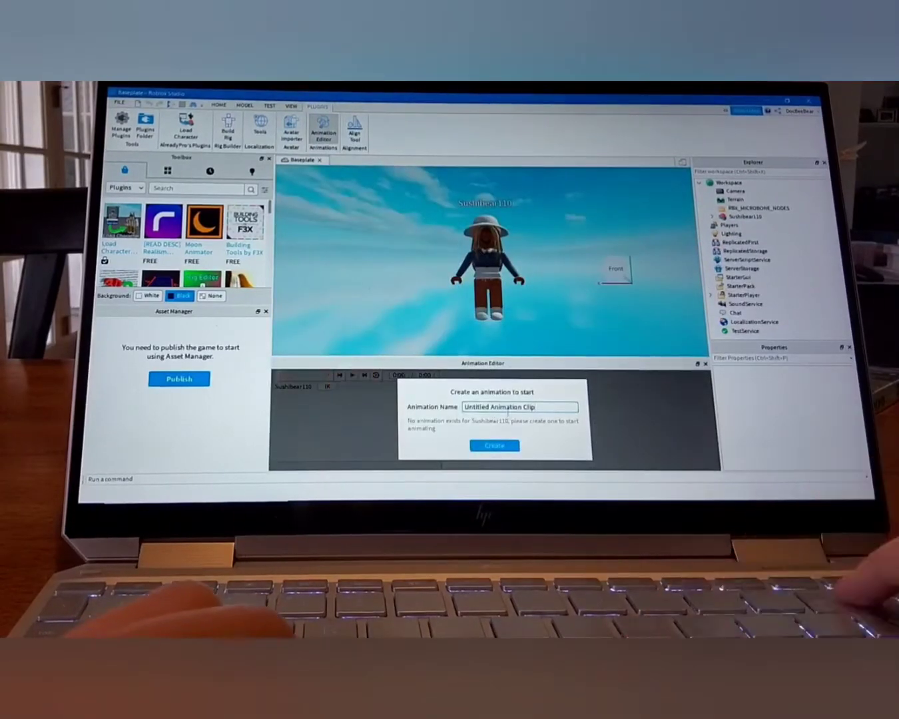
{"action": "left_click", "coordinate": [494, 444]}
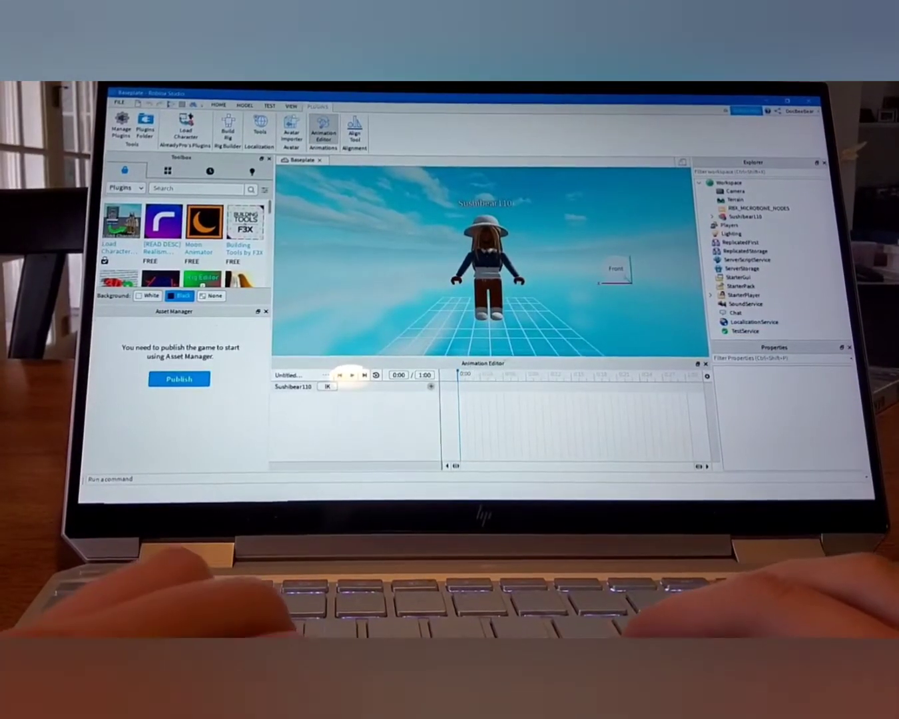
{"action": "left_click", "coordinate": [483, 253]}
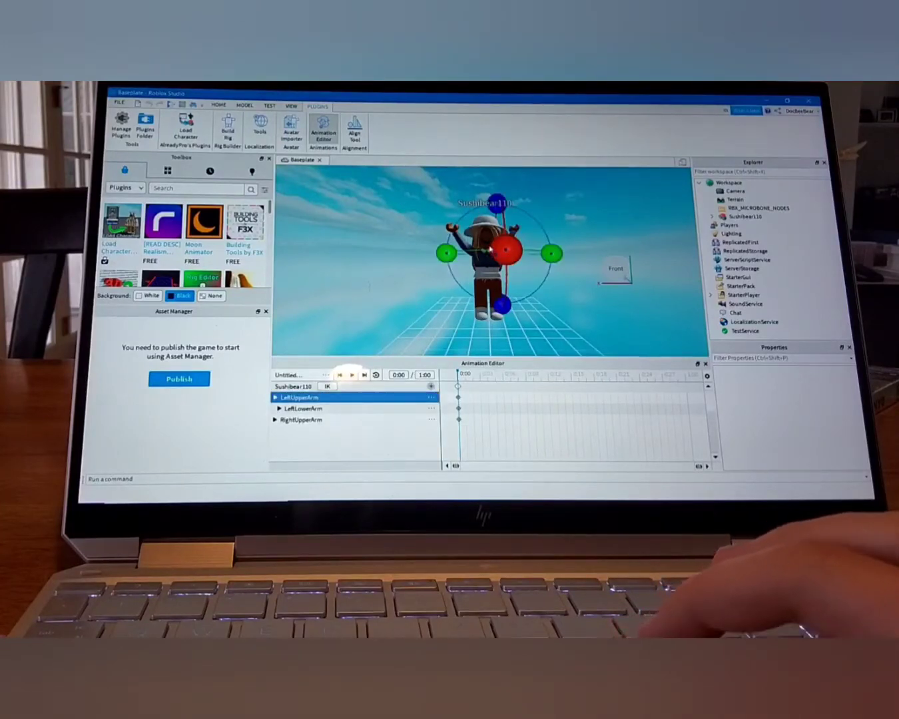
{"action": "left_click", "coordinate": [299, 408]}
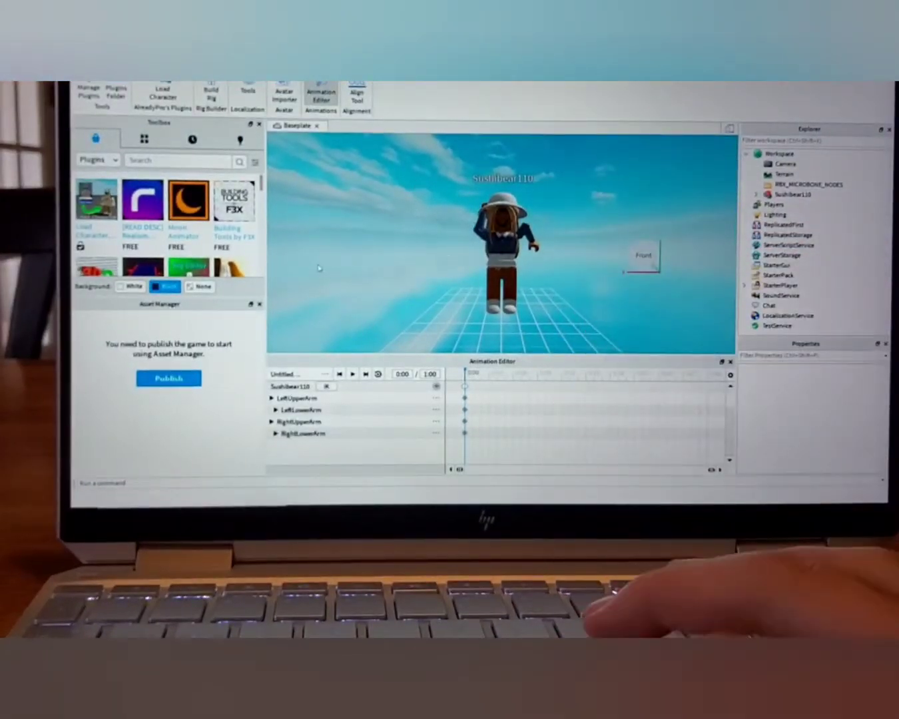
Set the Toolbox category to Models and search it for 'flow'.
{"action": "left_click", "coordinate": [96, 160]}
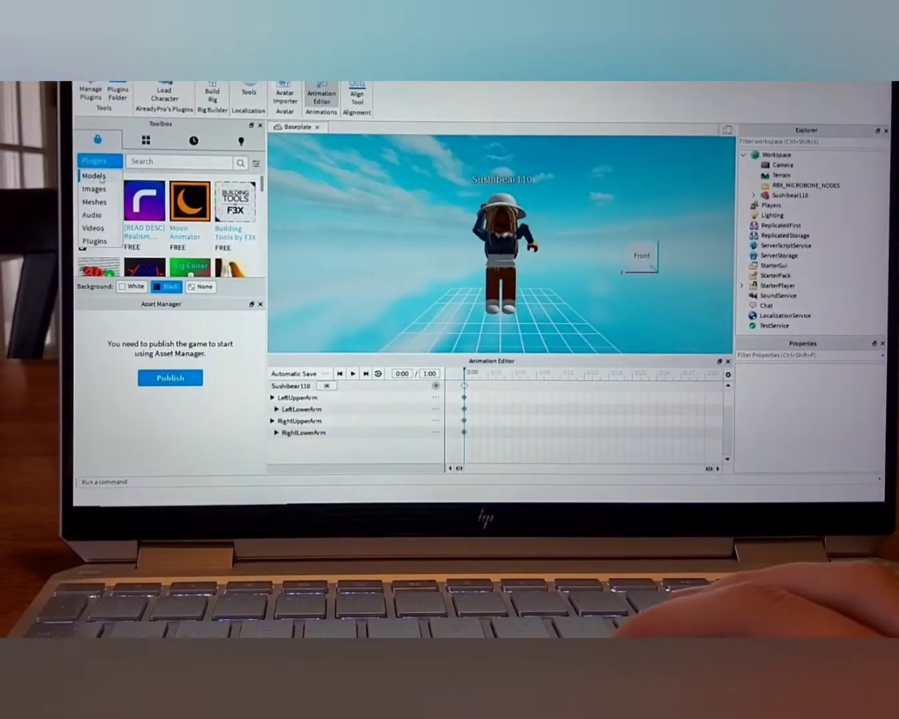
{"action": "left_click", "coordinate": [94, 176]}
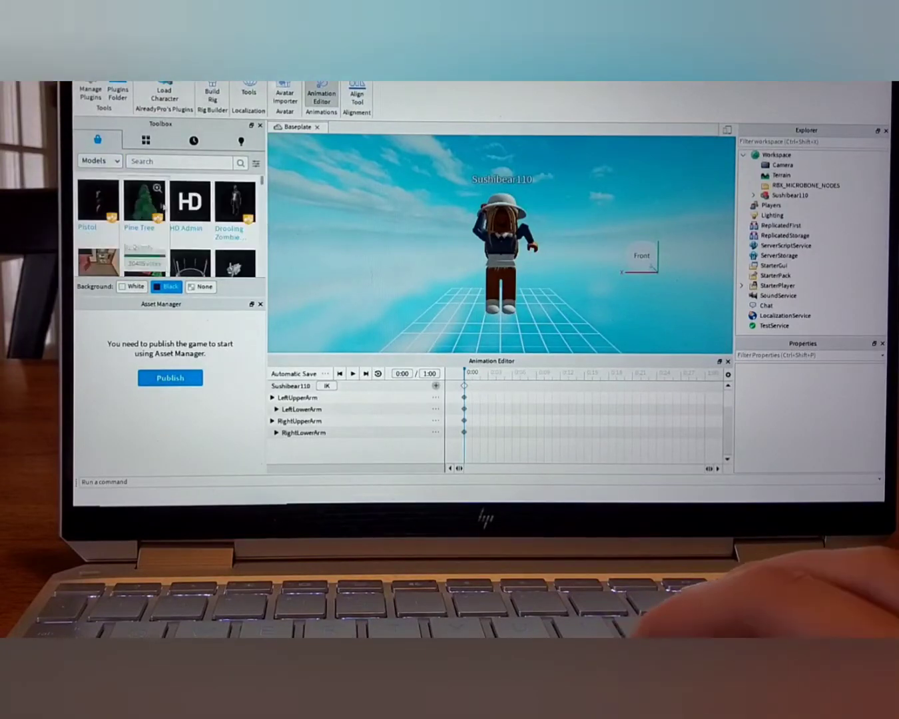
{"action": "type", "text": "flow"}
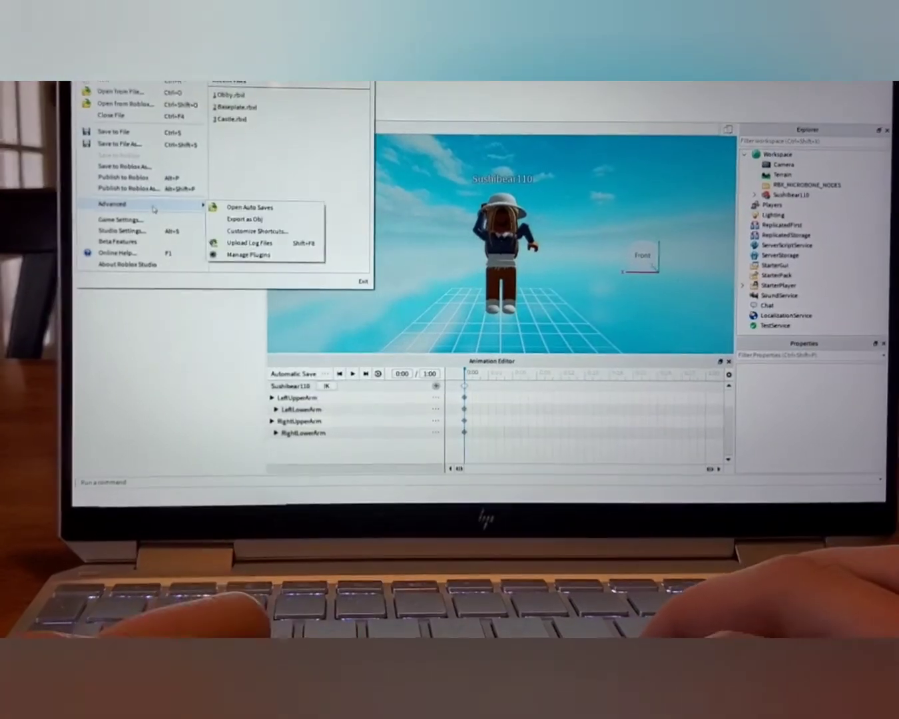
Export the posed avatar to the desktop as an .obj model named mygfxyt.
{"action": "left_click", "coordinate": [245, 219]}
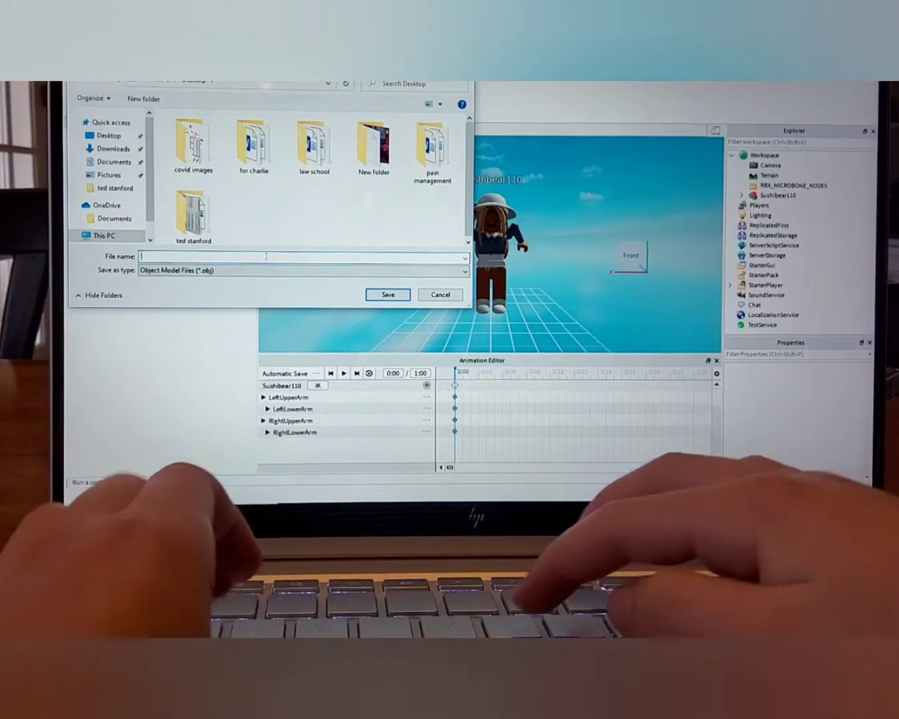
{"action": "type", "text": "mygfxyt"}
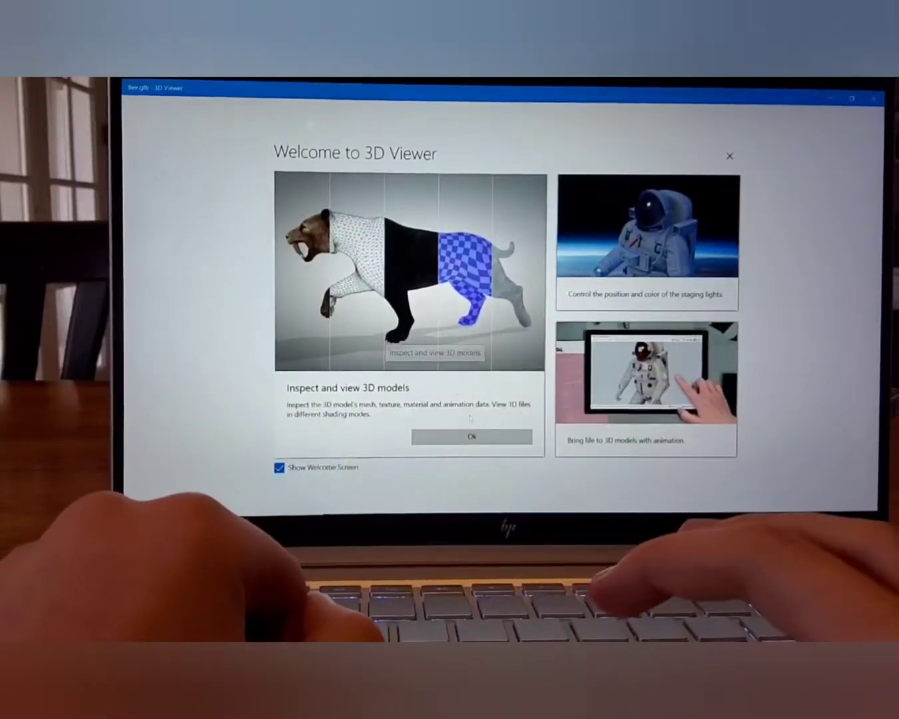
Dismiss the 3D Viewer welcome screen and load the exported mygfxyt.obj avatar.
{"action": "left_click", "coordinate": [471, 437]}
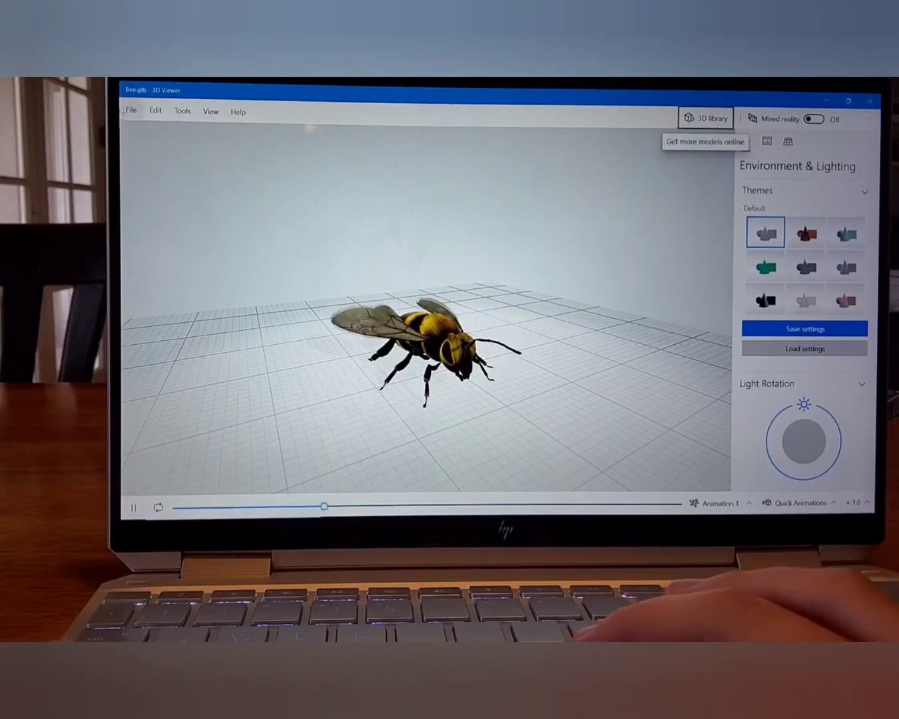
{"action": "left_click", "coordinate": [131, 110]}
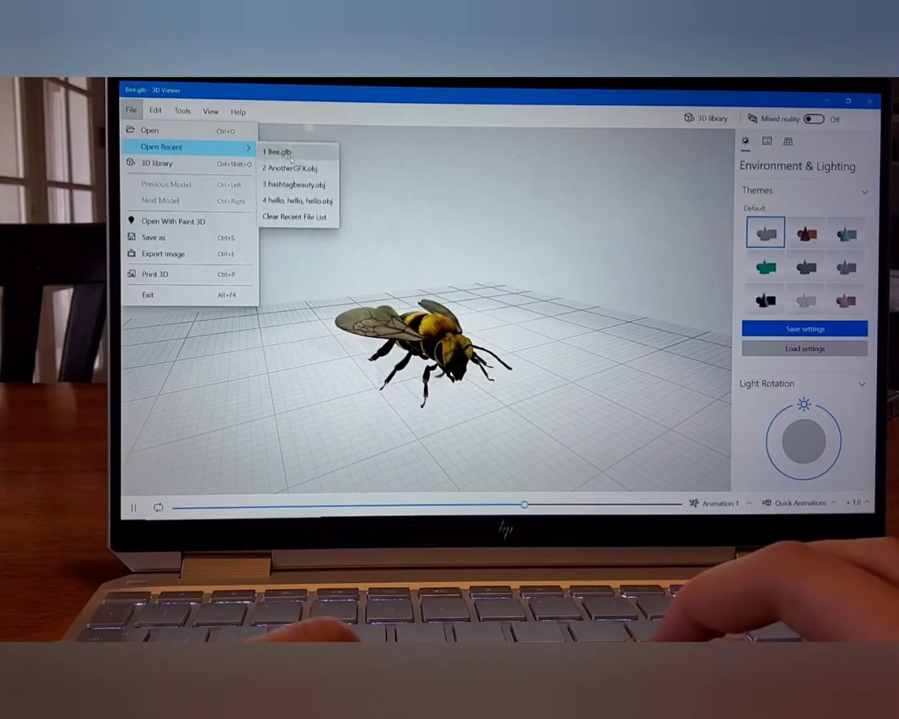
{"action": "mouse_move", "coordinate": [150, 131]}
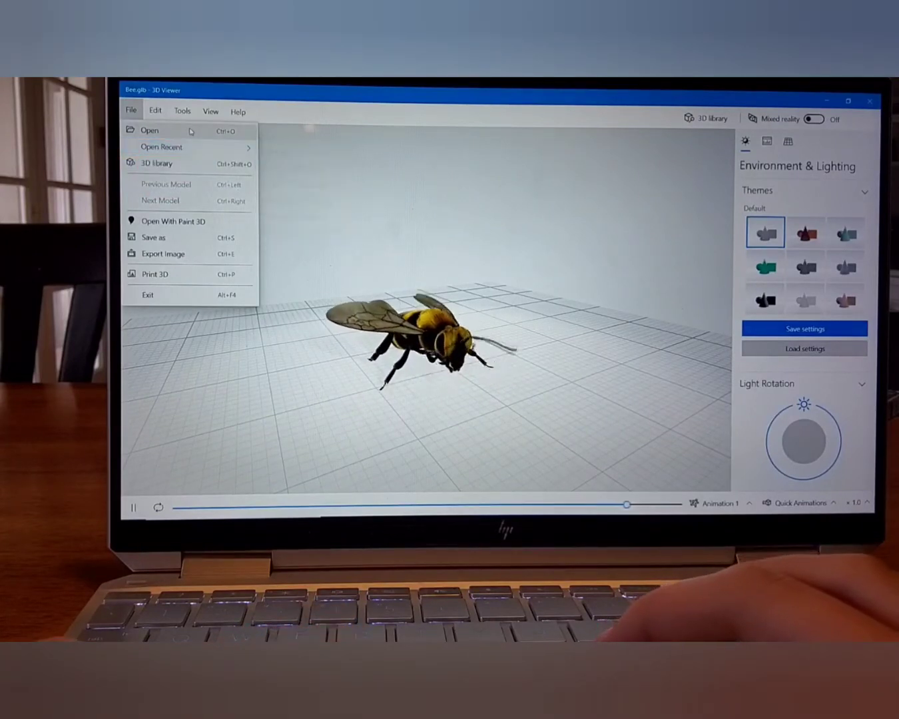
{"action": "left_click", "coordinate": [149, 130]}
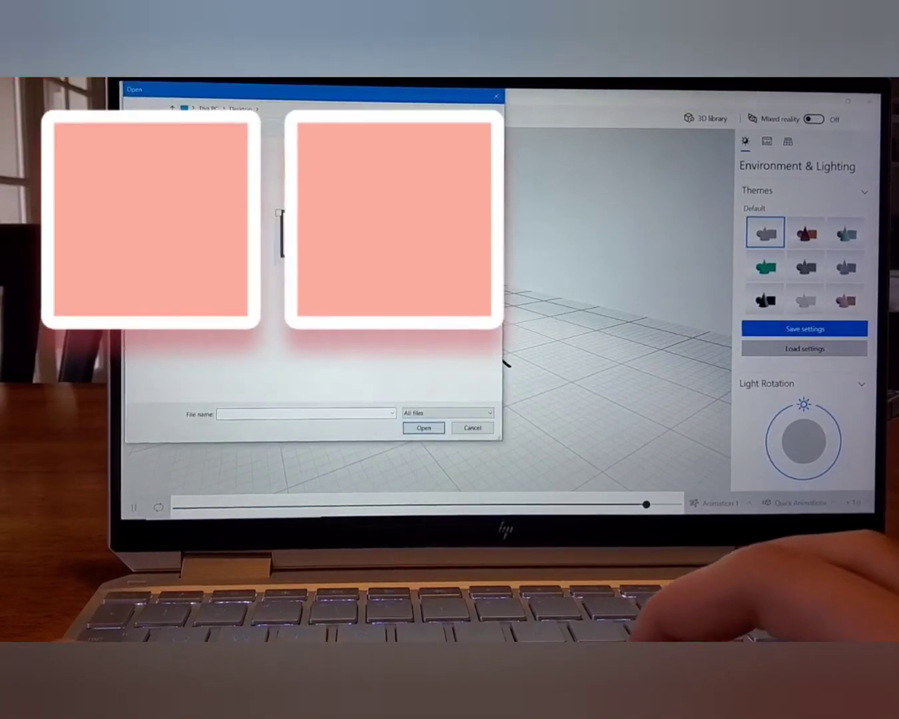
{"action": "left_click", "coordinate": [423, 428]}
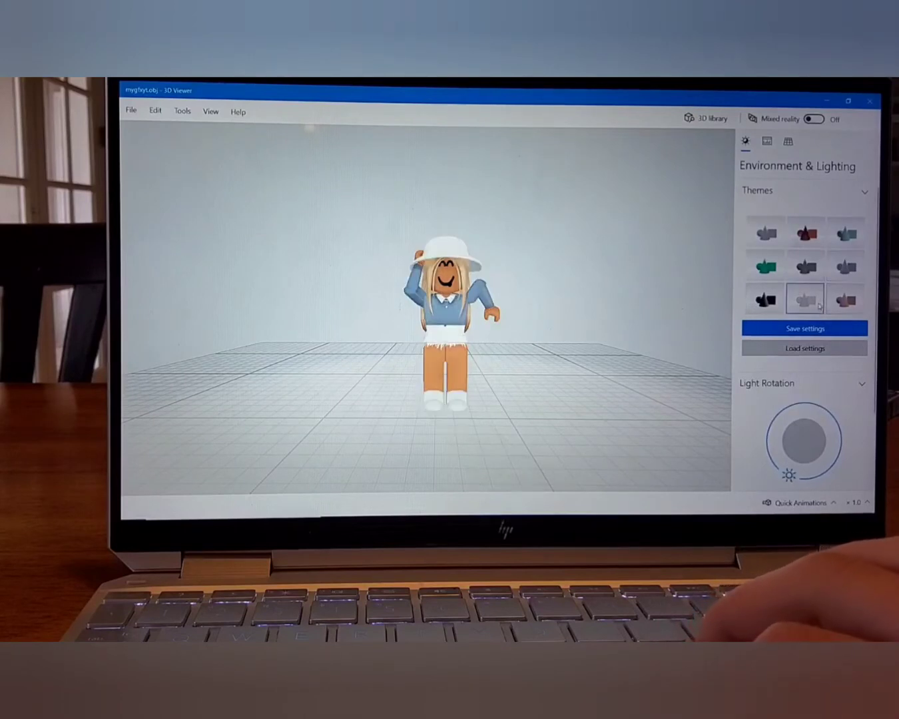
Try the lighting themes under Environment & Lighting, settling on a plain pale backdrop.
{"action": "left_click", "coordinate": [764, 231]}
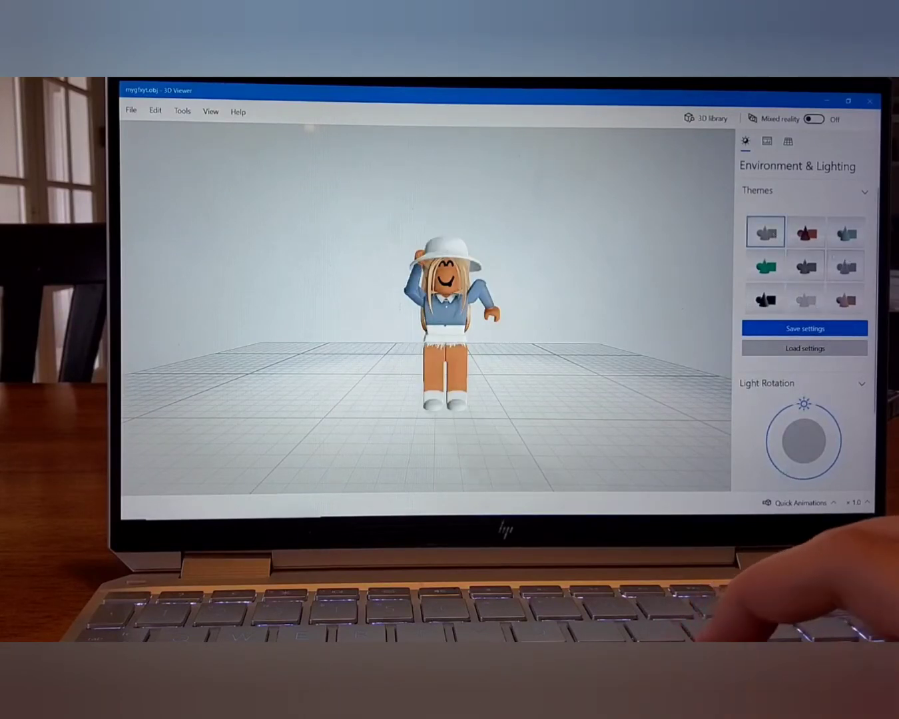
{"action": "left_click", "coordinate": [804, 298]}
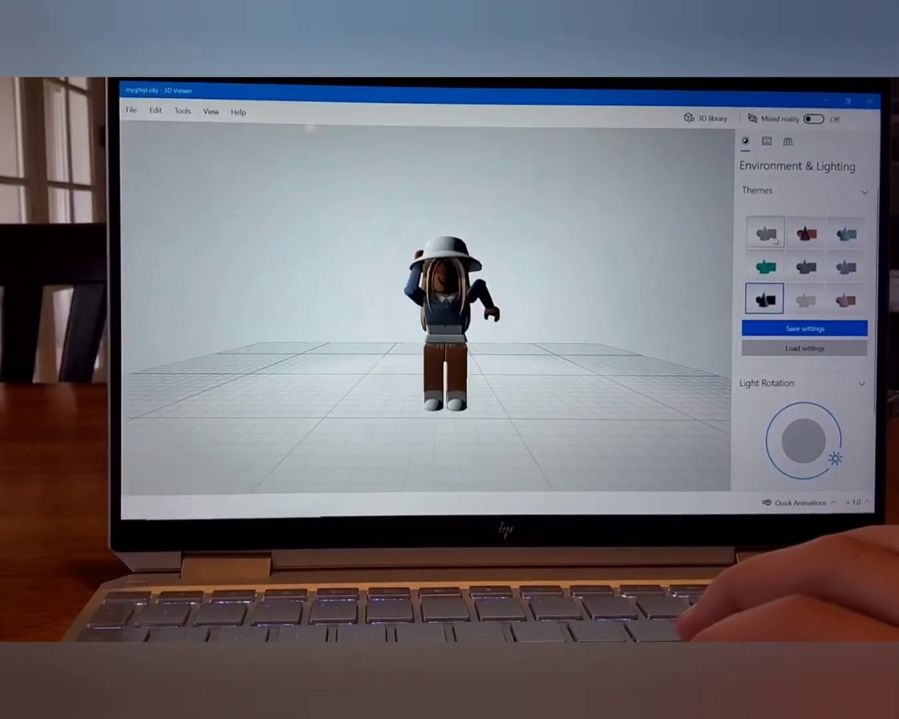
{"action": "left_click", "coordinate": [764, 232]}
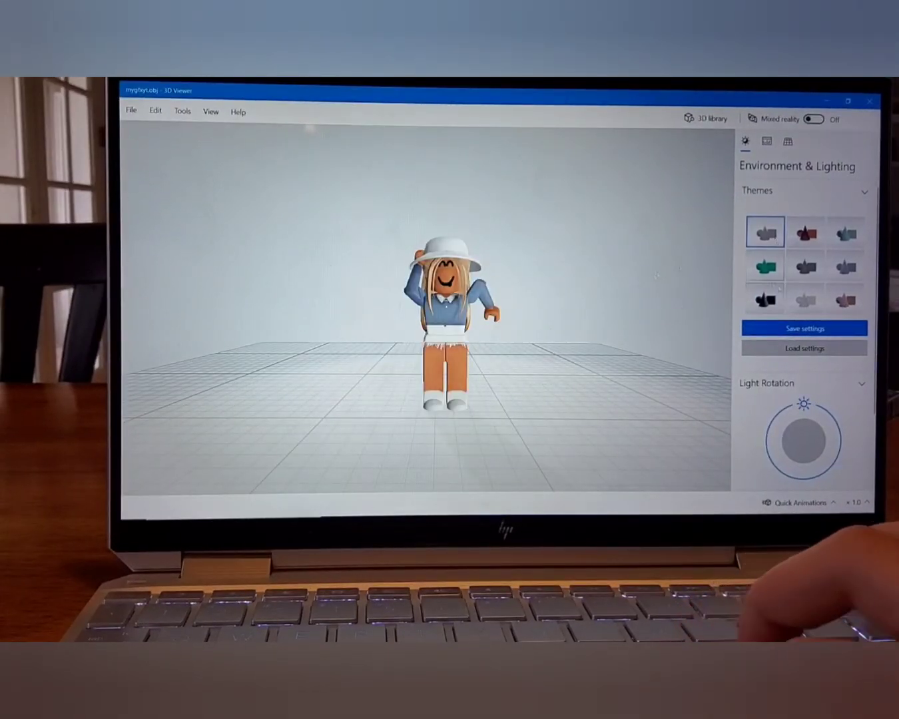
{"action": "left_click", "coordinate": [805, 299]}
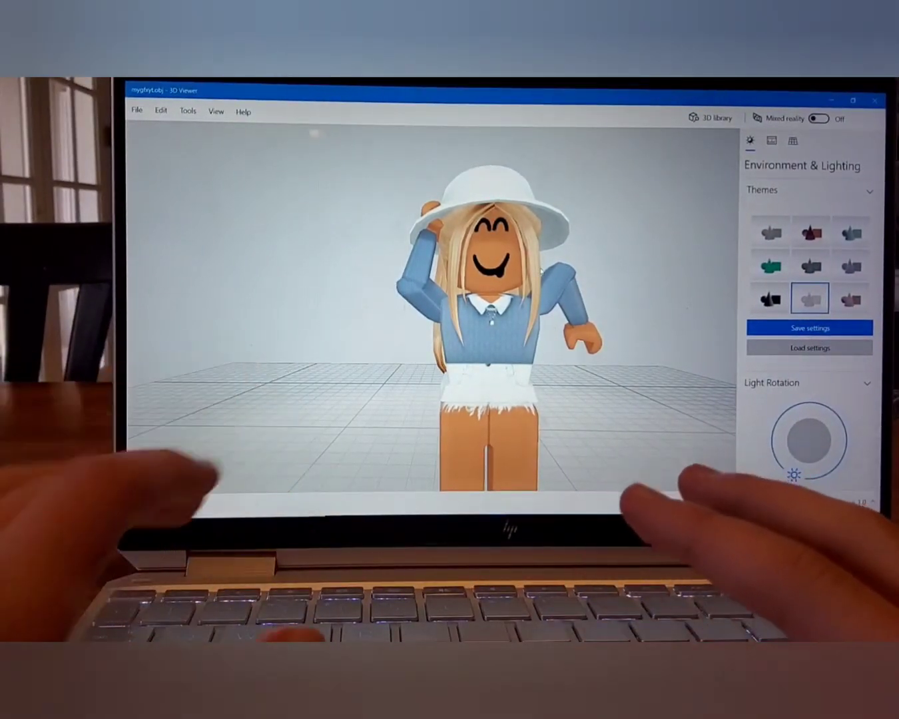
Capture a screenshot of the posed avatar with the Xbox Game Bar Capture widget.
{"action": "key", "text": "Win+G"}
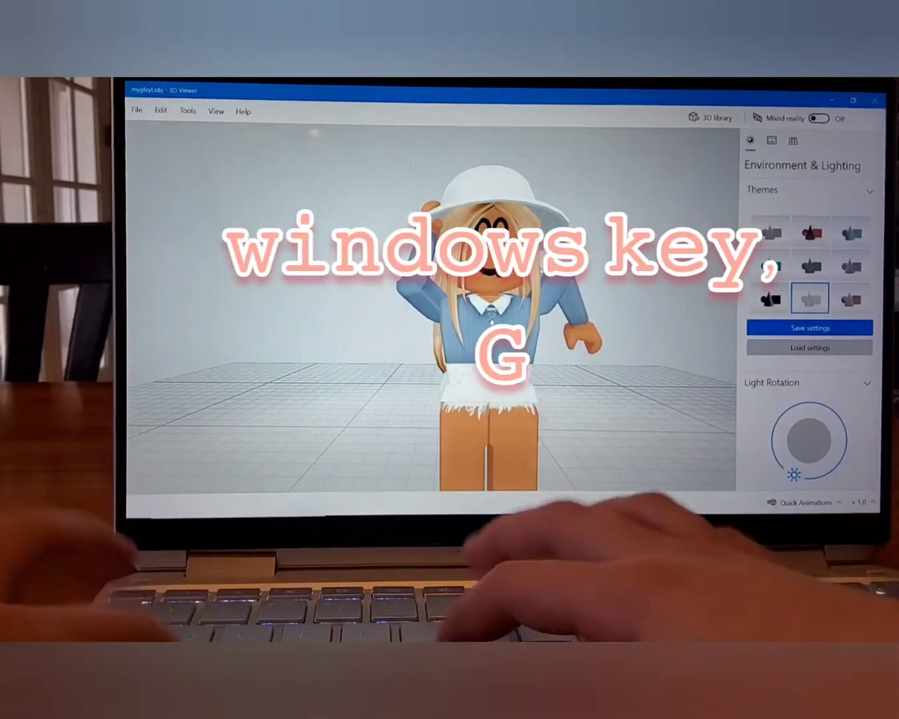
{"action": "key", "text": "win+g"}
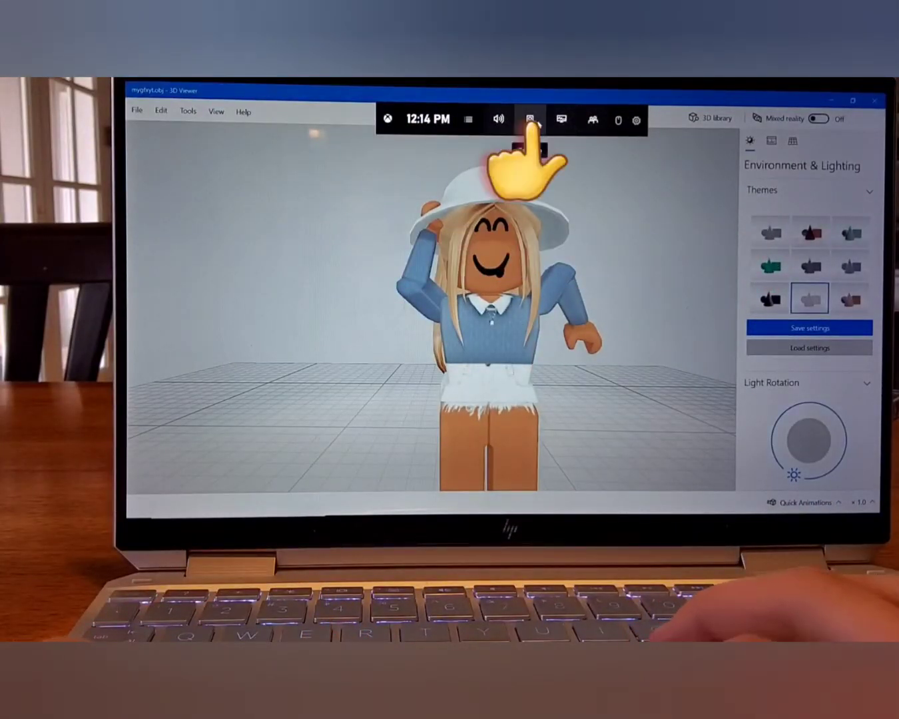
{"action": "left_click", "coordinate": [530, 120]}
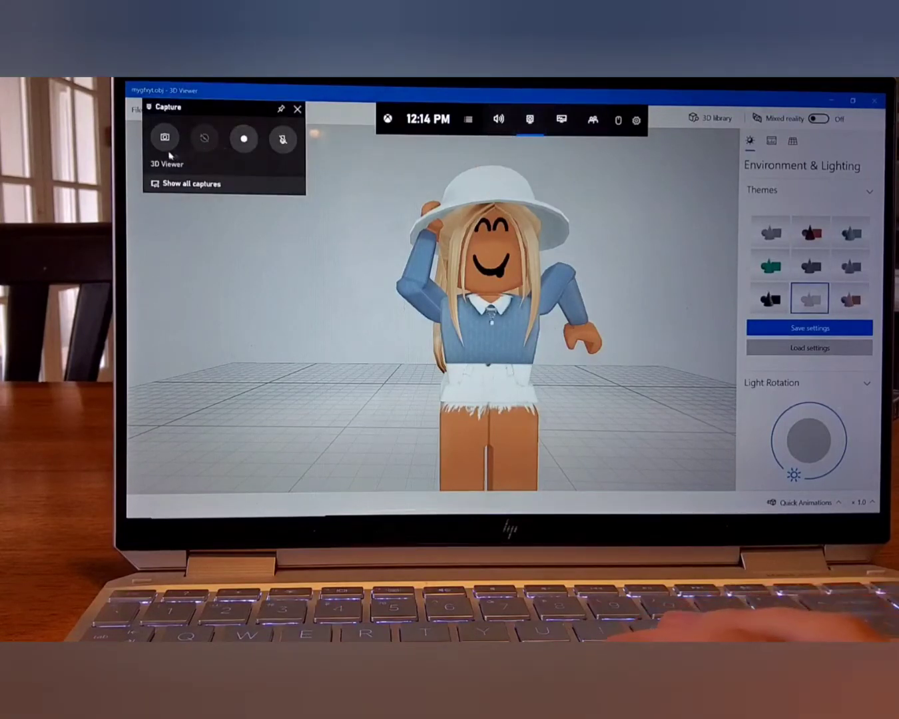
{"action": "left_click", "coordinate": [166, 138]}
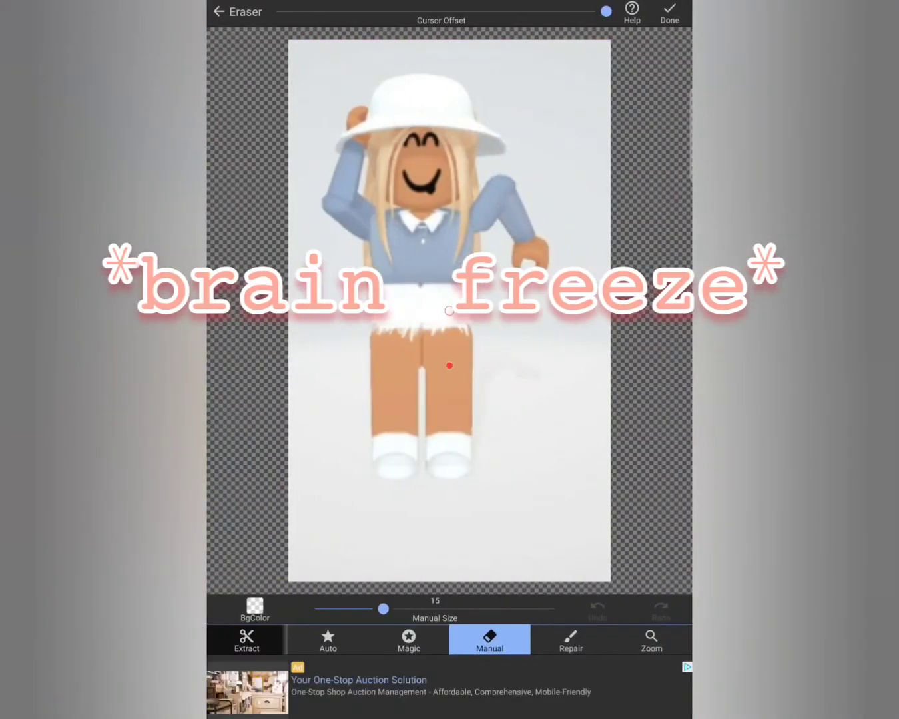
With Auto erase, clear the grey backdrop and floor around the avatar's arm, legs and right side.
{"action": "left_click", "coordinate": [328, 639]}
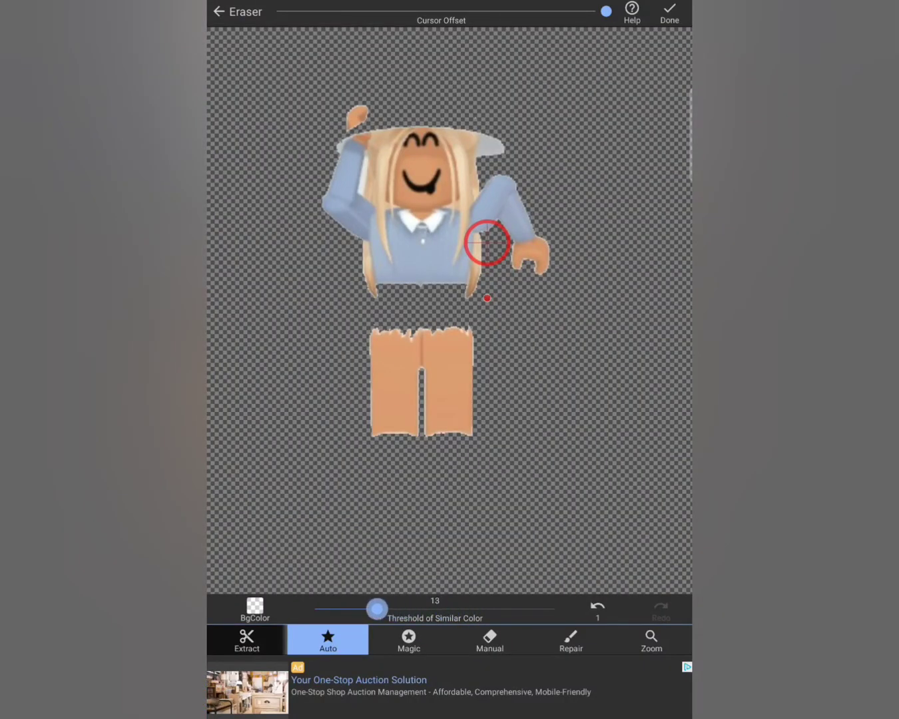
{"action": "left_click_drag", "start_coordinate": [376, 609], "coordinate": [457, 609]}
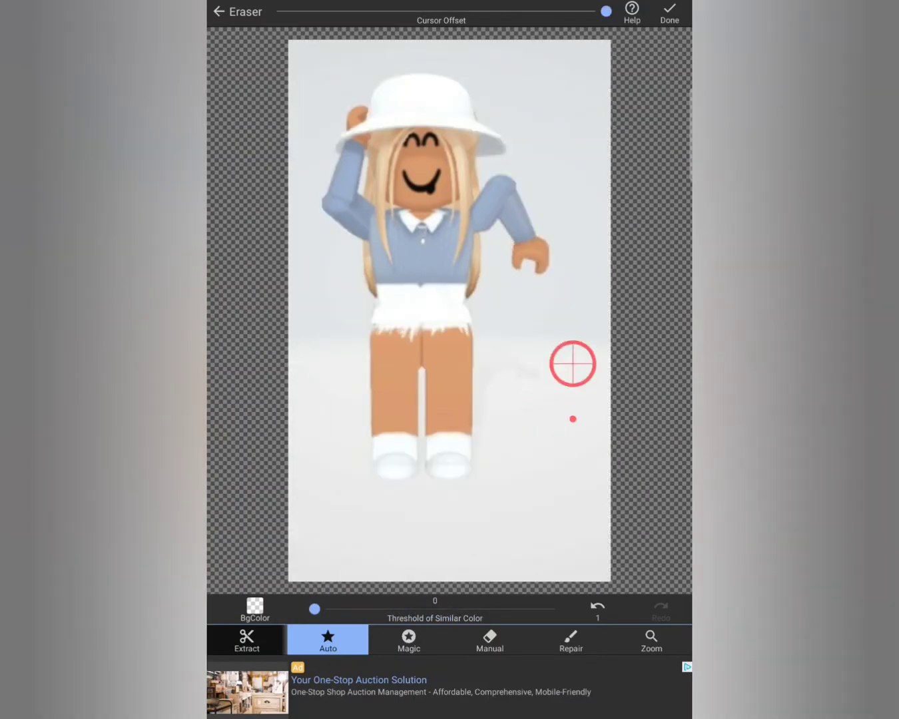
{"action": "left_click_drag", "start_coordinate": [314, 609], "coordinate": [378, 608]}
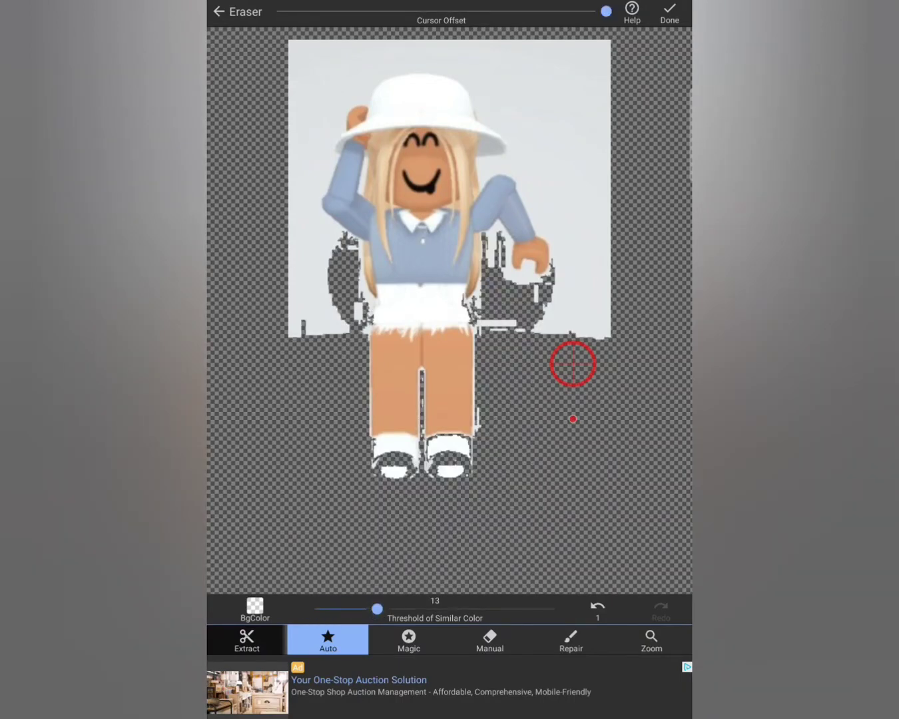
{"action": "left_click_drag", "start_coordinate": [378, 608], "coordinate": [344, 609]}
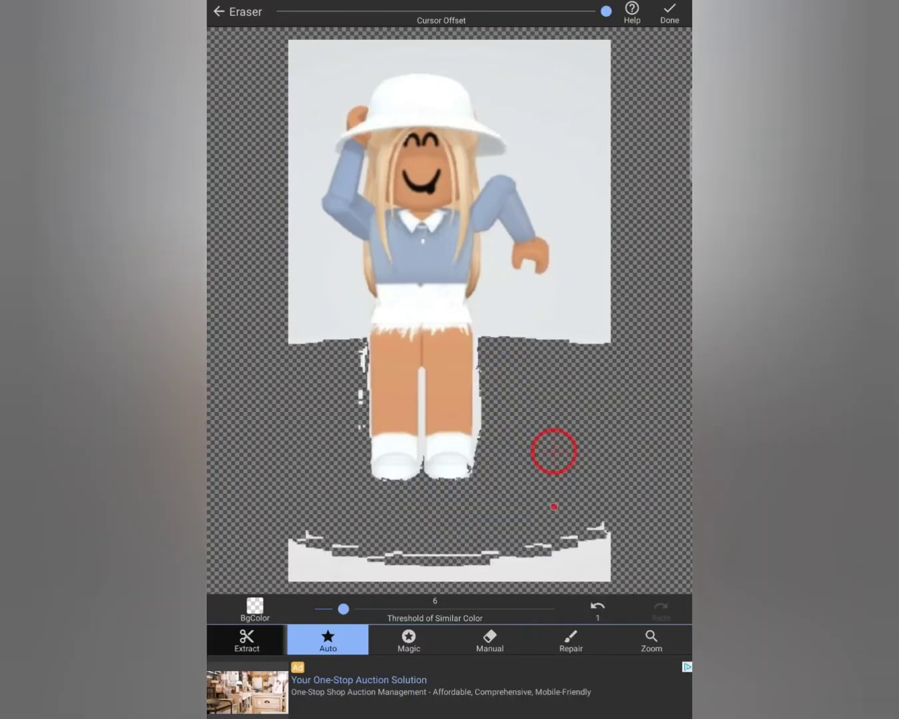
{"action": "left_click_drag", "start_coordinate": [343, 609], "coordinate": [327, 609]}
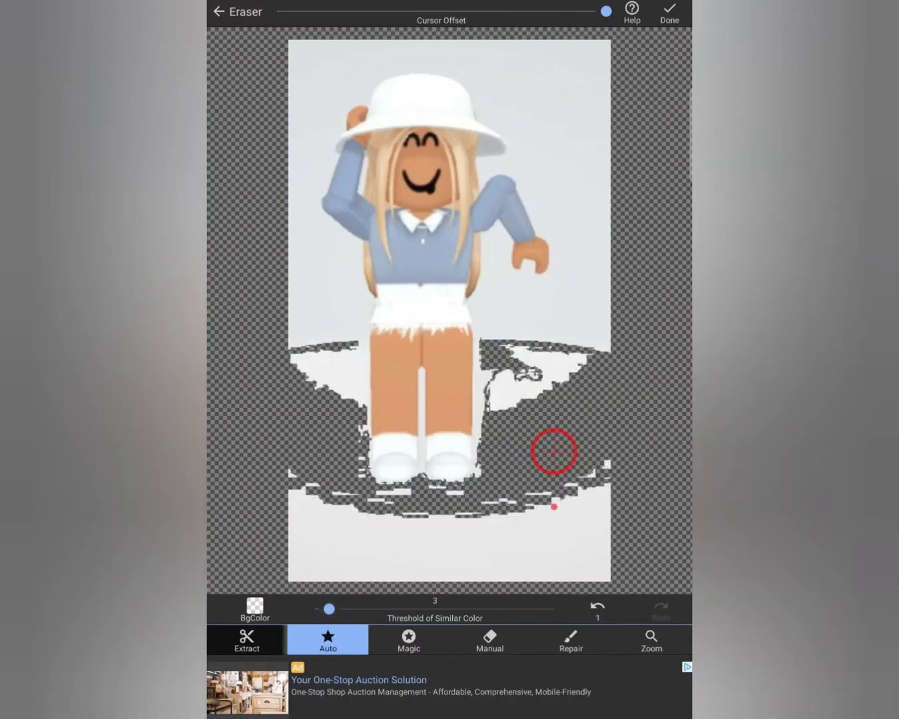
{"action": "left_click_drag", "start_coordinate": [554, 453], "coordinate": [554, 419]}
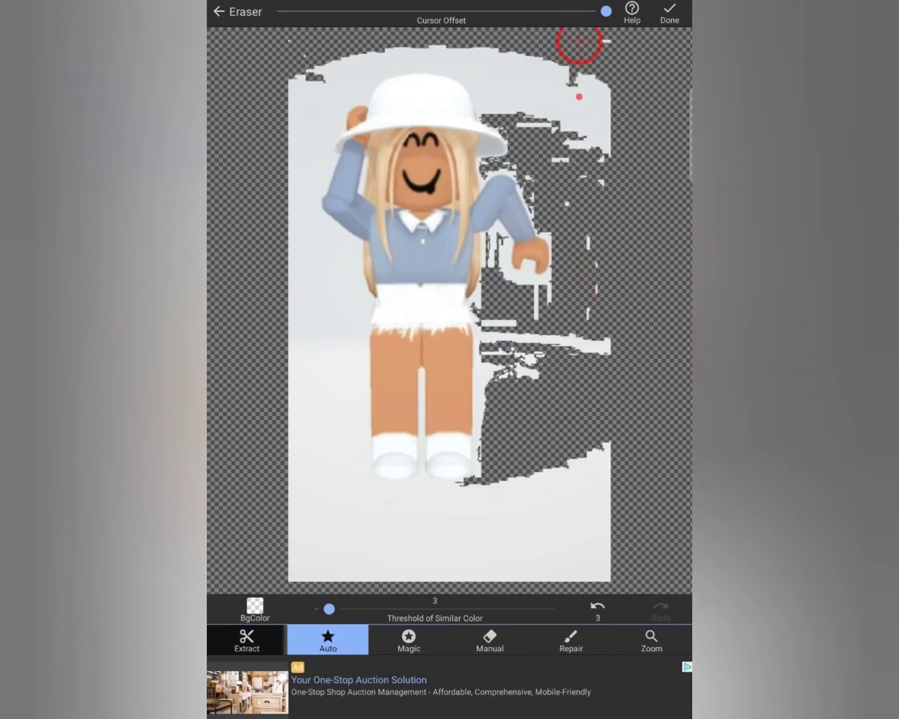
Erase the leftover backdrop along the bottom edge, right corner, outstretched hand and left of the legs.
{"action": "left_click", "coordinate": [312, 515]}
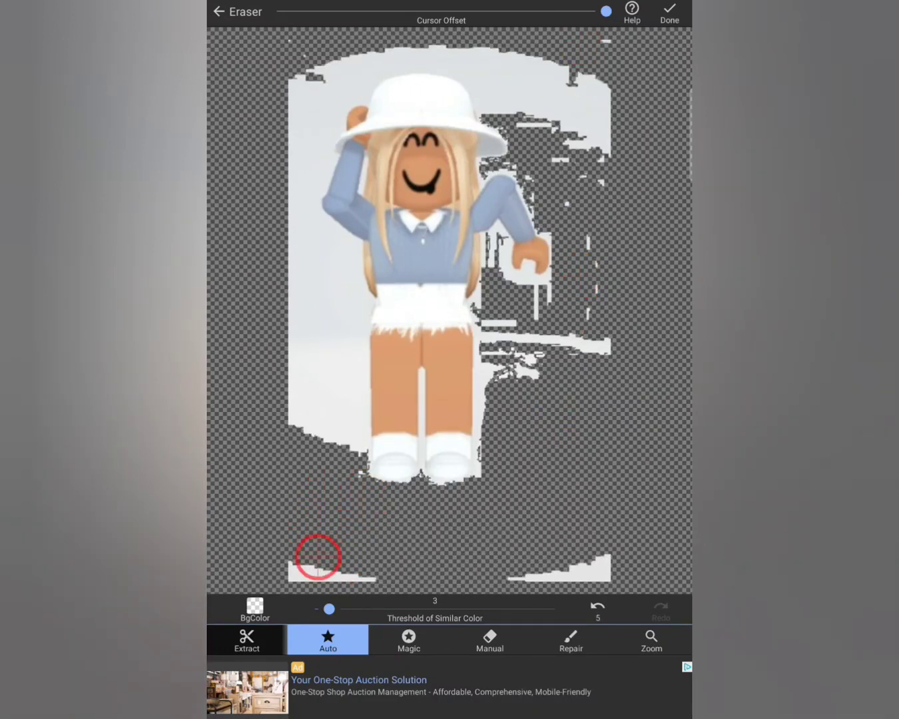
{"action": "left_click_drag", "start_coordinate": [317, 557], "coordinate": [591, 552]}
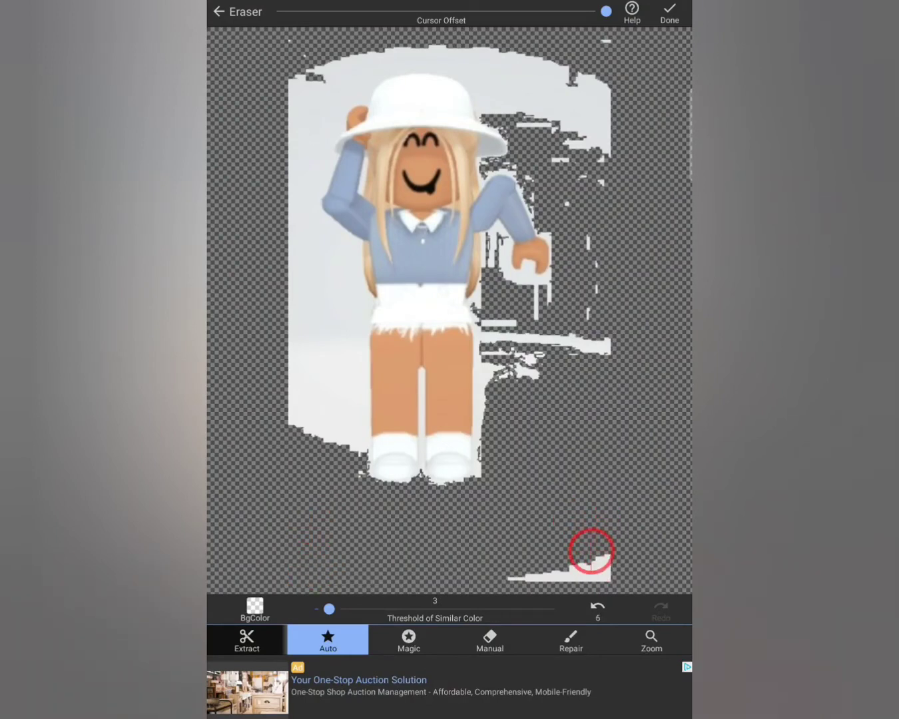
{"action": "left_click_drag", "start_coordinate": [591, 553], "coordinate": [549, 319]}
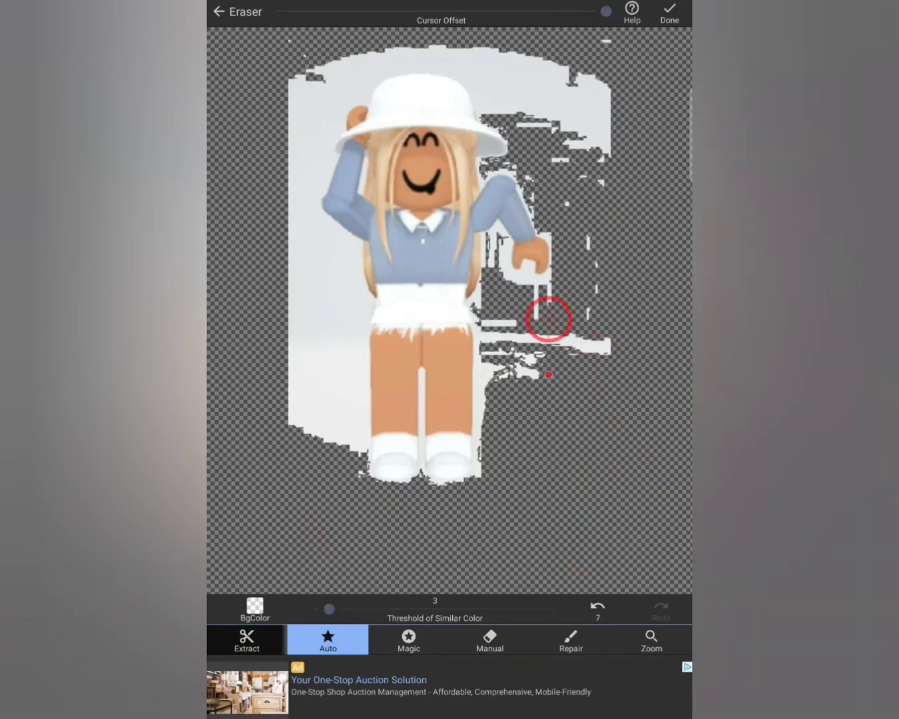
{"action": "left_click_drag", "start_coordinate": [550, 320], "coordinate": [596, 344]}
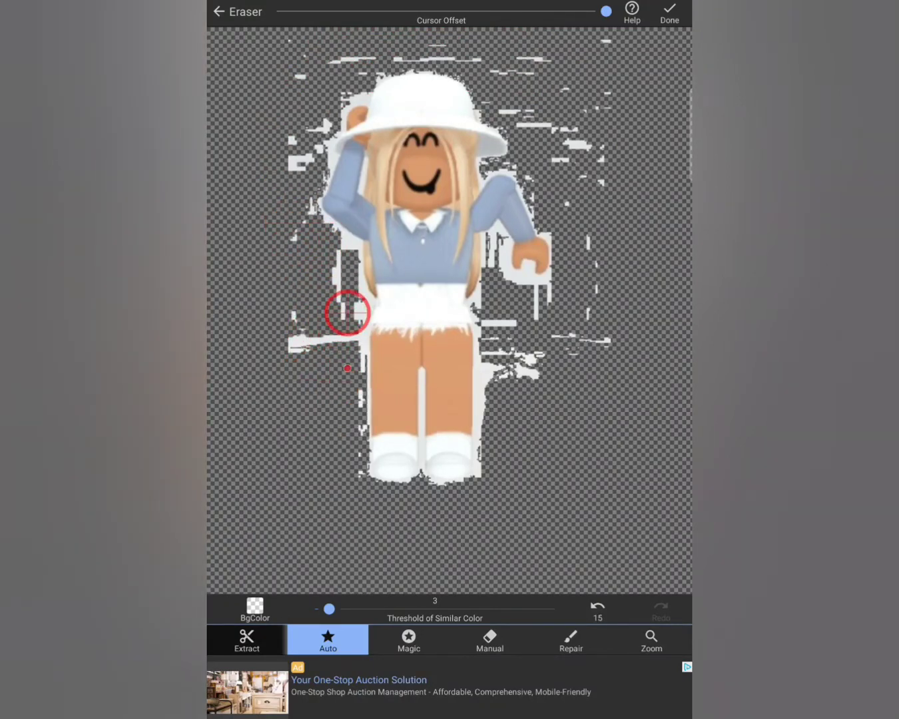
{"action": "left_click_drag", "start_coordinate": [346, 311], "coordinate": [292, 434]}
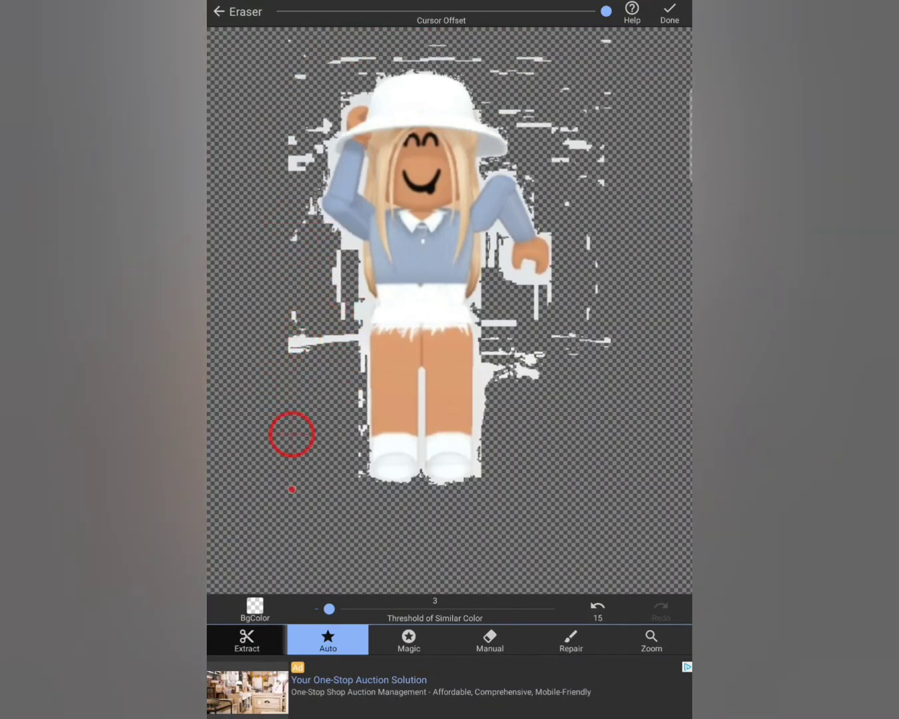
With Manual erase, brush away white specks right of the avatar and left of the skirt and legs.
{"action": "left_click", "coordinate": [489, 639]}
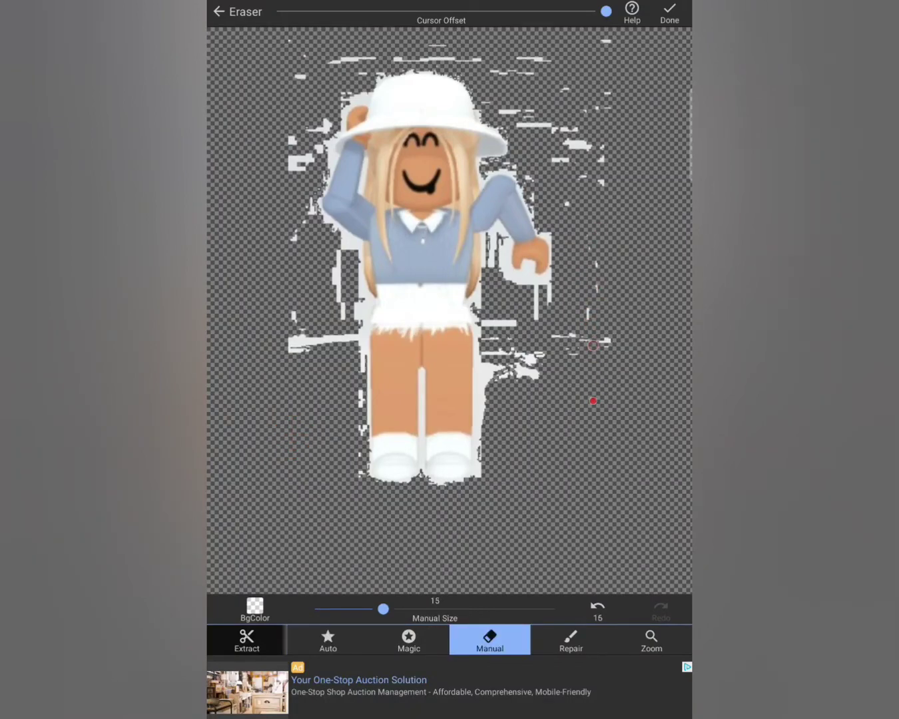
{"action": "left_click_drag", "start_coordinate": [384, 608], "coordinate": [555, 609]}
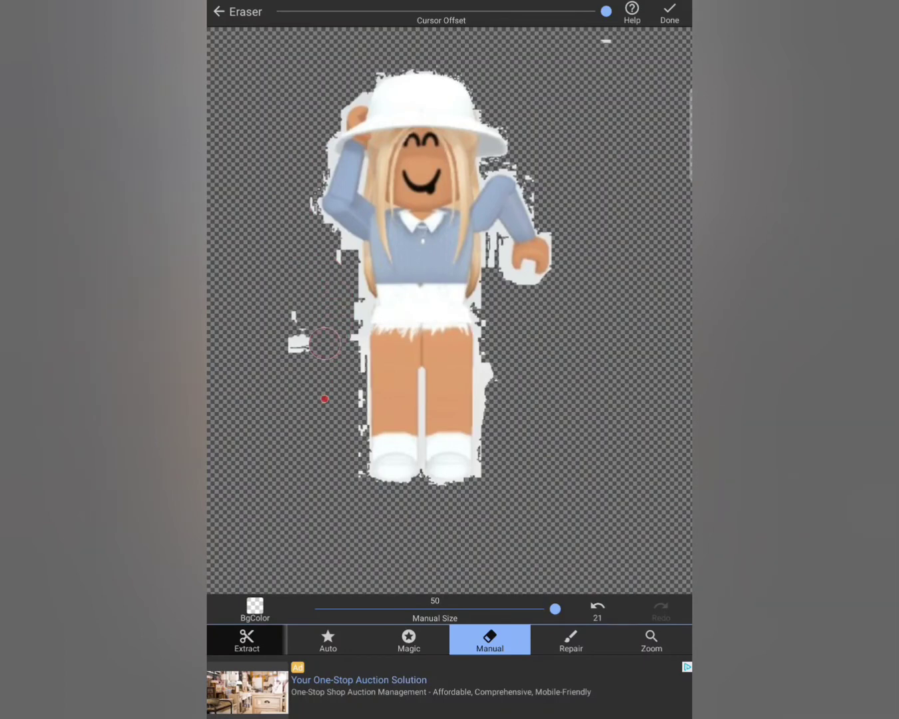
{"action": "left_click_drag", "start_coordinate": [325, 343], "coordinate": [350, 358]}
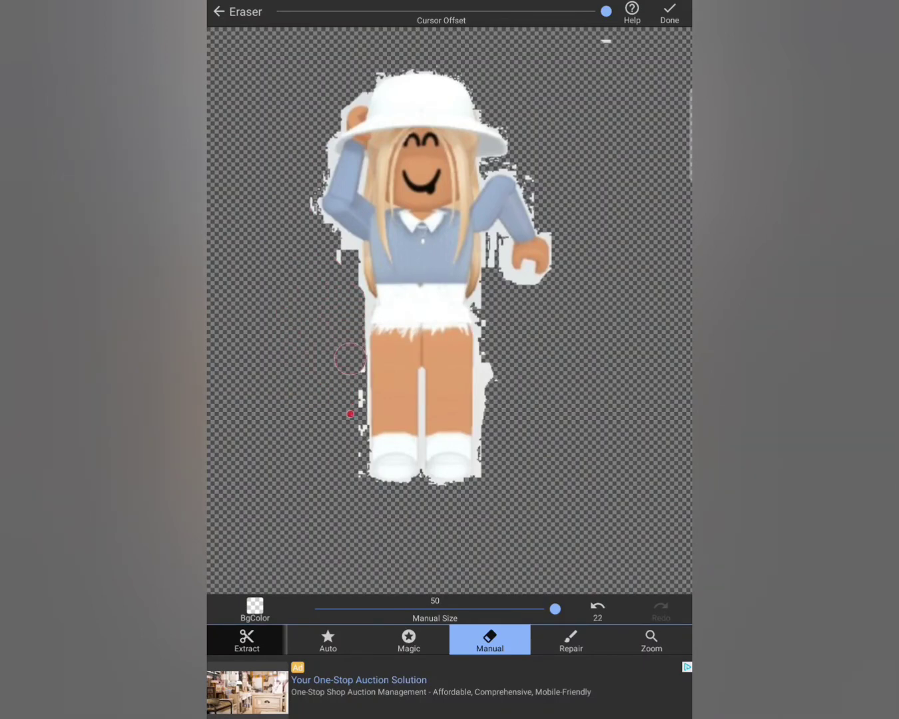
{"action": "left_click_drag", "start_coordinate": [352, 360], "coordinate": [355, 473]}
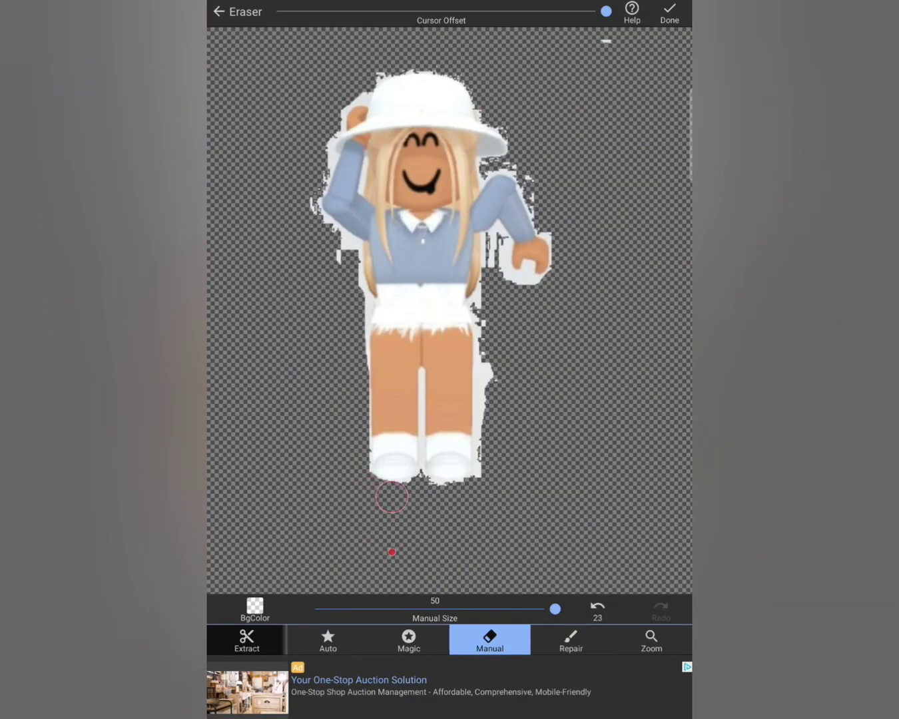
Clean the remnants below the feet, under the shoes and the fringe beside the right hand.
{"action": "left_click_drag", "start_coordinate": [392, 496], "coordinate": [442, 498]}
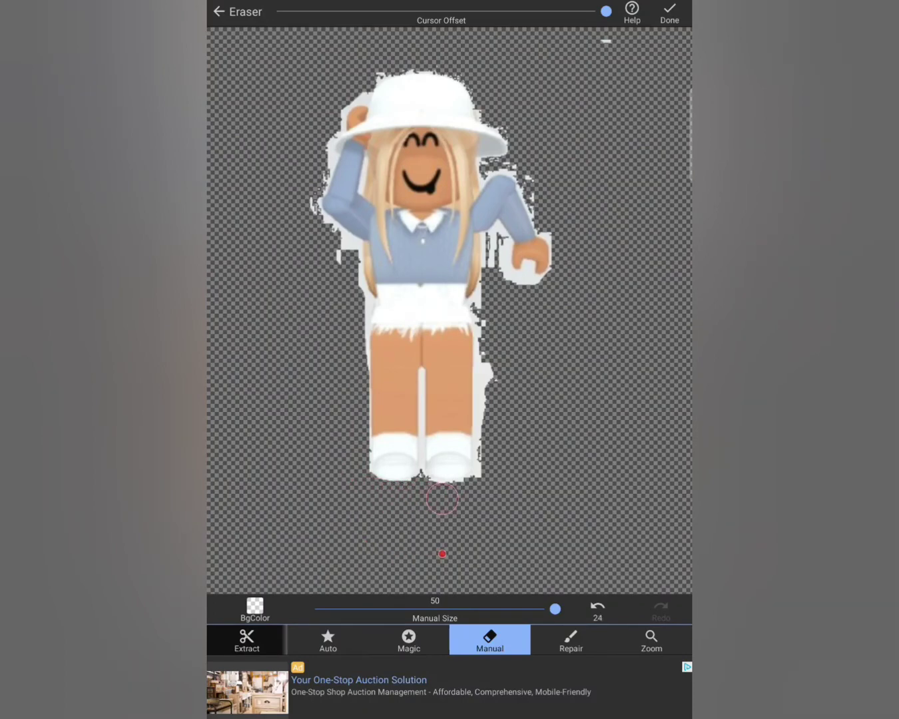
{"action": "left_click_drag", "start_coordinate": [442, 499], "coordinate": [485, 477]}
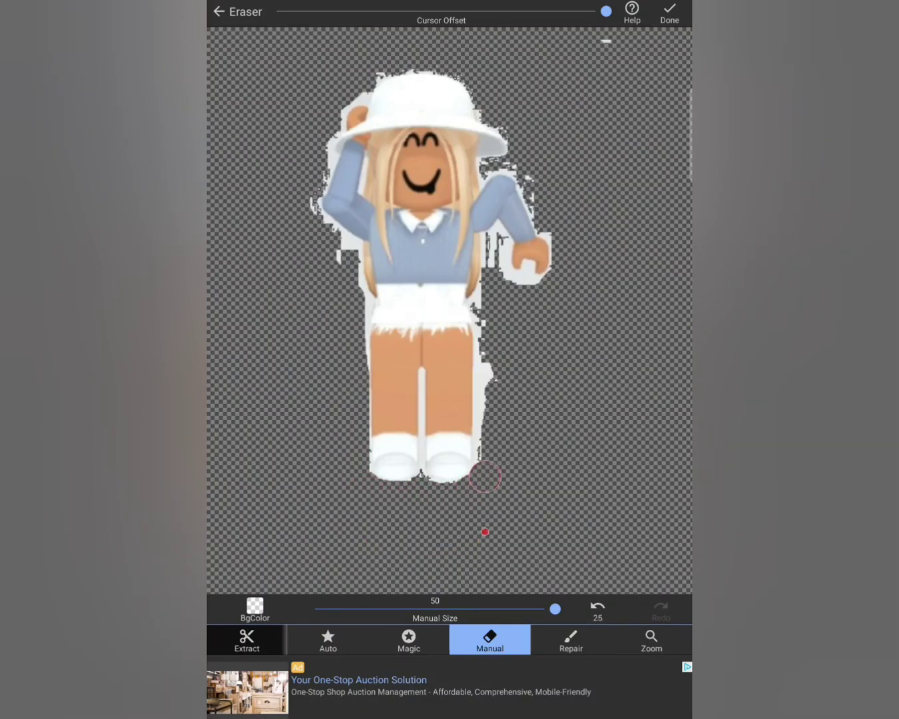
{"action": "left_click_drag", "start_coordinate": [485, 477], "coordinate": [488, 432]}
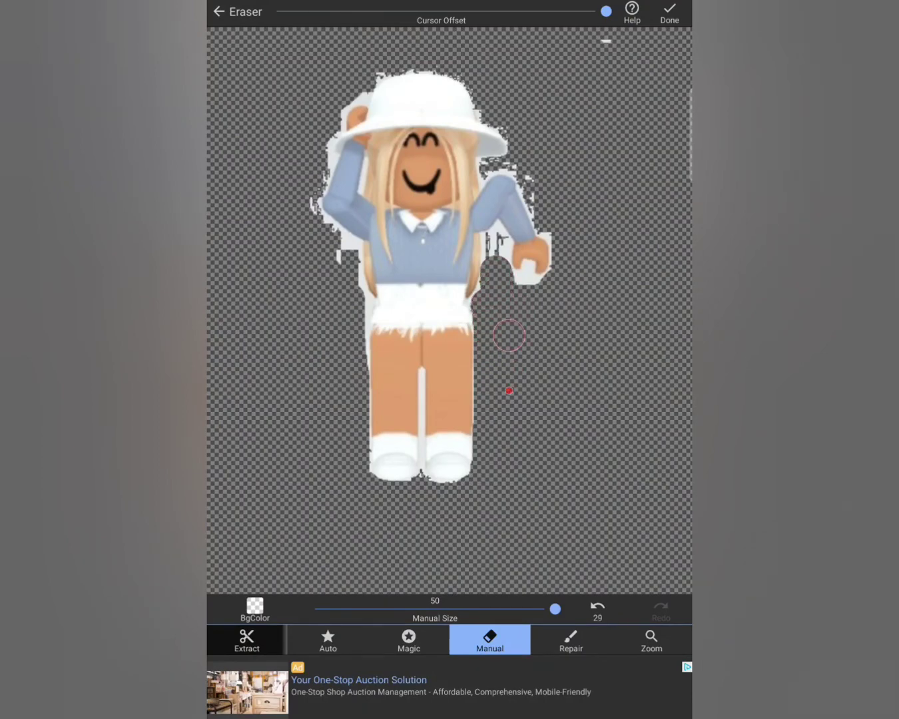
{"action": "left_click_drag", "start_coordinate": [555, 609], "coordinate": [397, 609]}
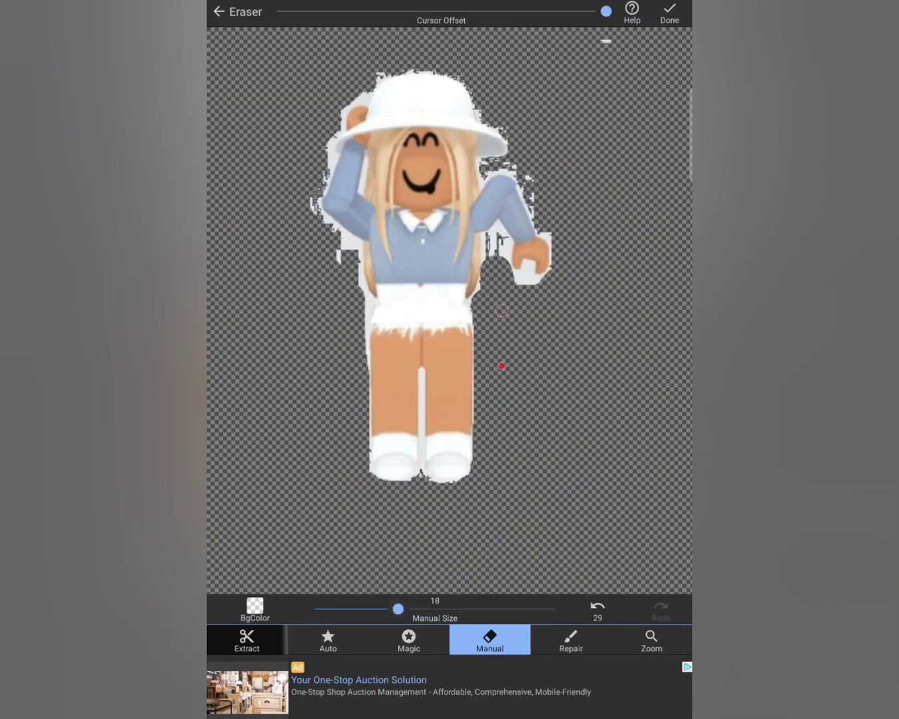